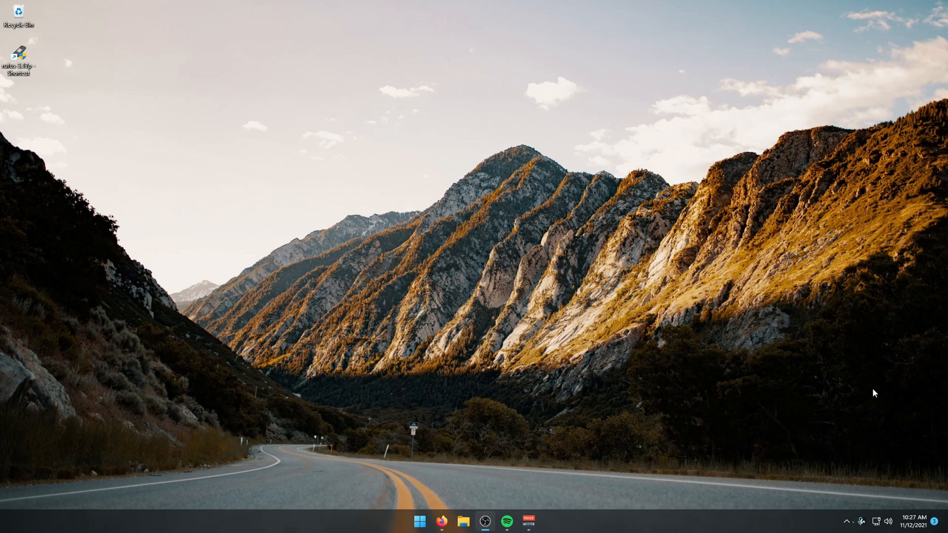
pyautogui.moveTo(646, 378)
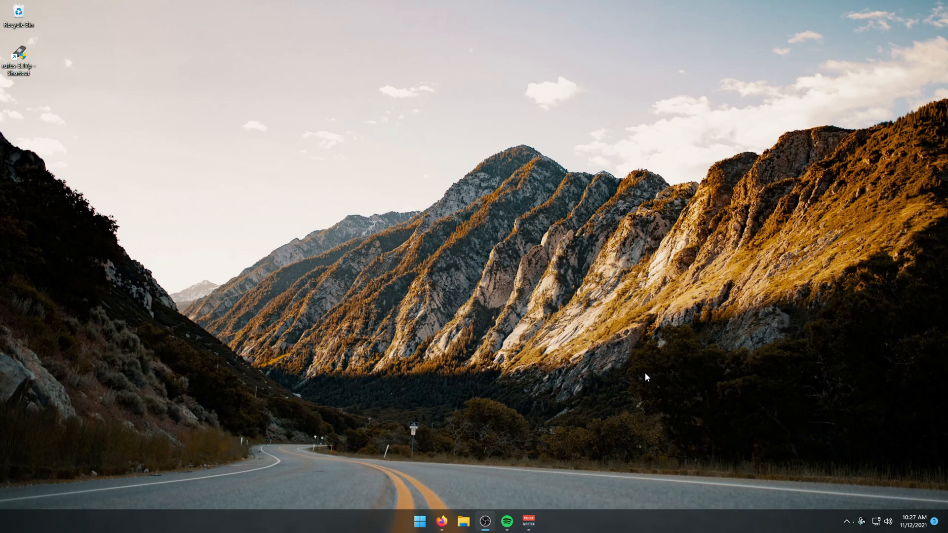
# - Launch Firefox from the taskbar
pyautogui.click(440, 524)
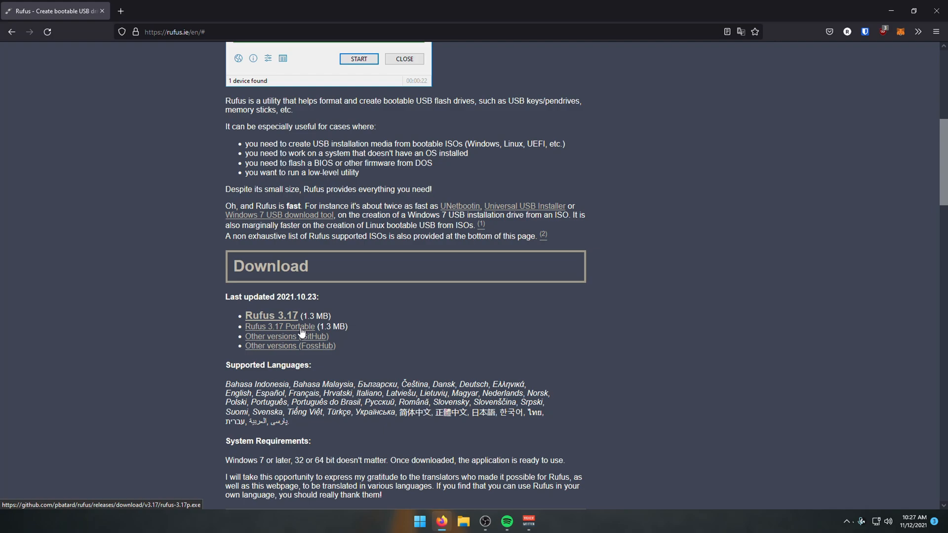
pyautogui.moveTo(443, 258)
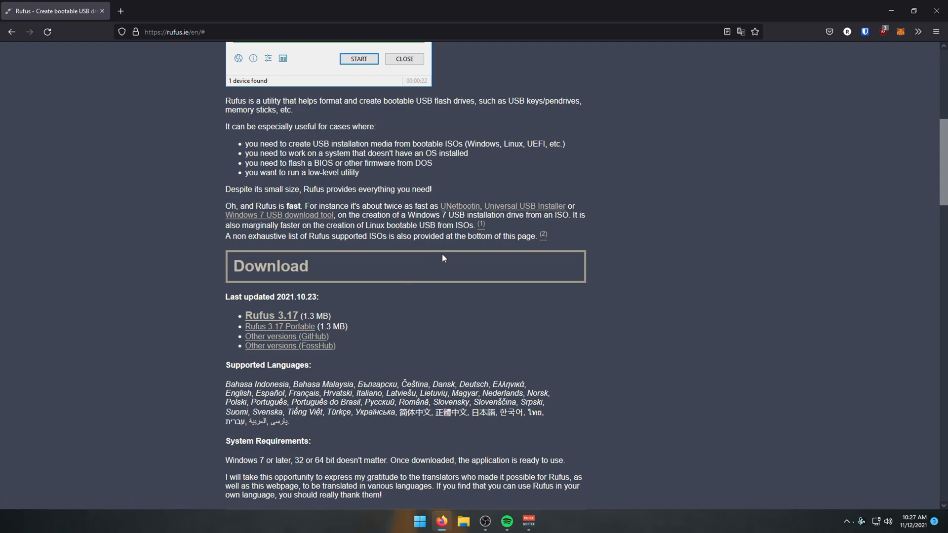
pyautogui.moveTo(422, 247)
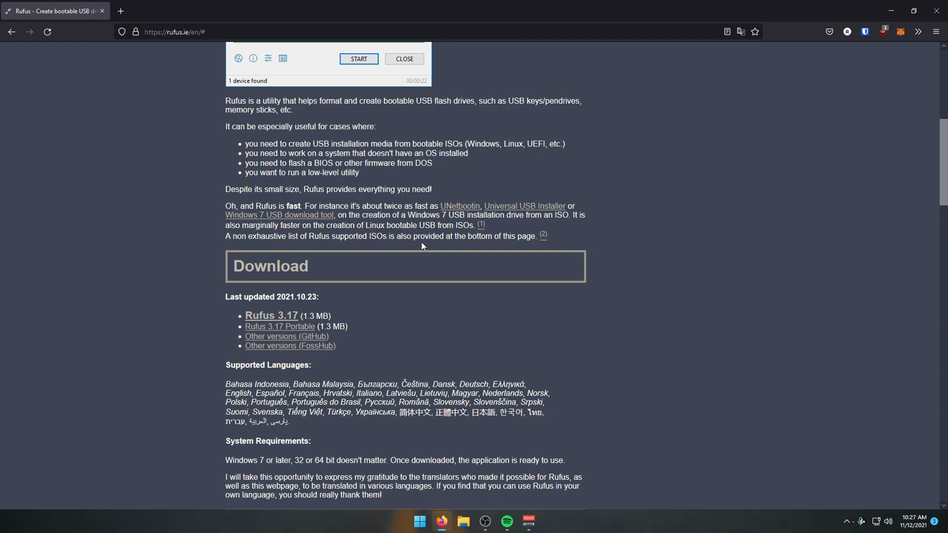
pyautogui.moveTo(891, 8)
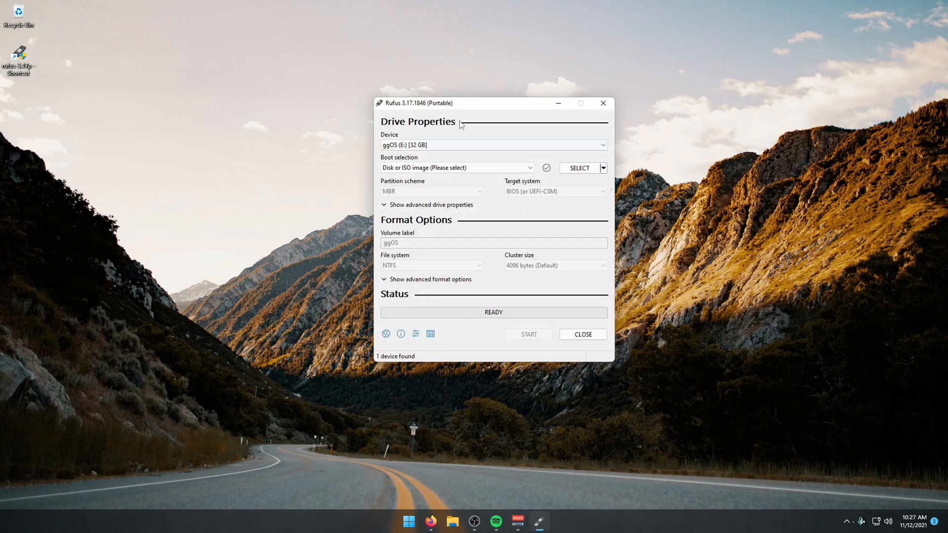
pyautogui.moveTo(475, 106)
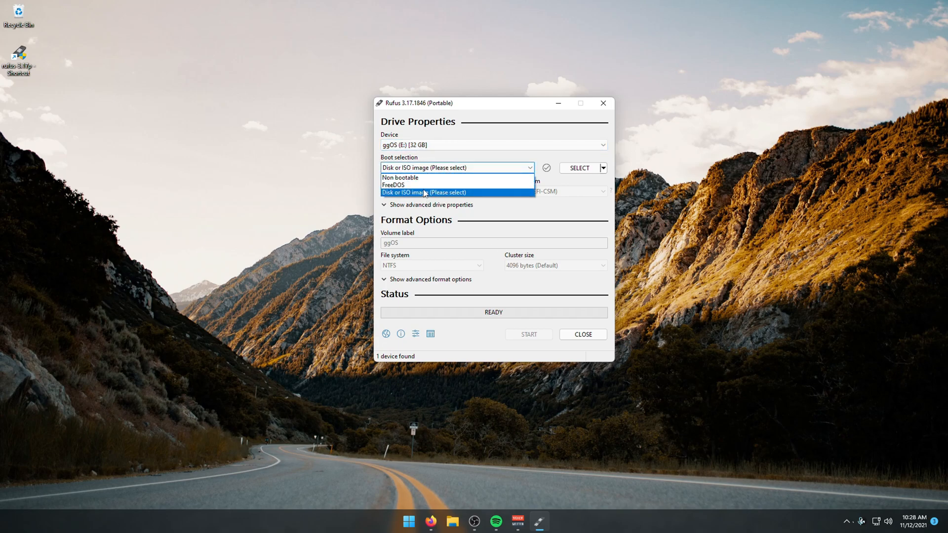
# - Keep 'Disk or ISO image' as boot selection and switch the SELECT button to DOWNLOAD
pyautogui.click(424, 193)
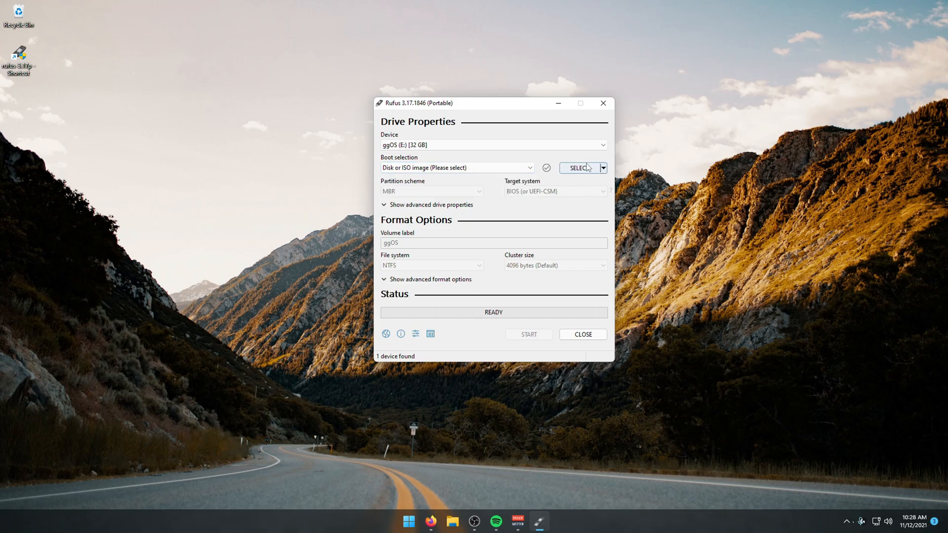
pyautogui.moveTo(581, 171)
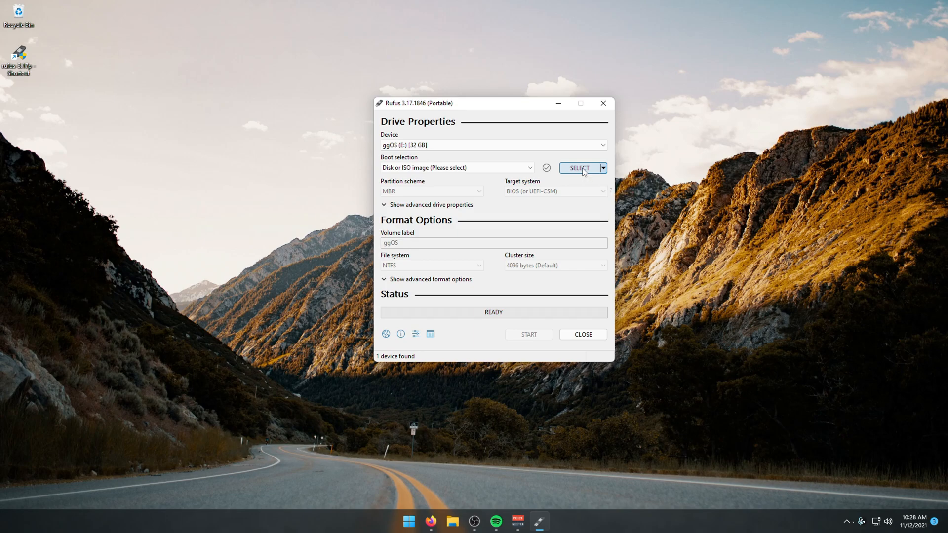
pyautogui.click(605, 168)
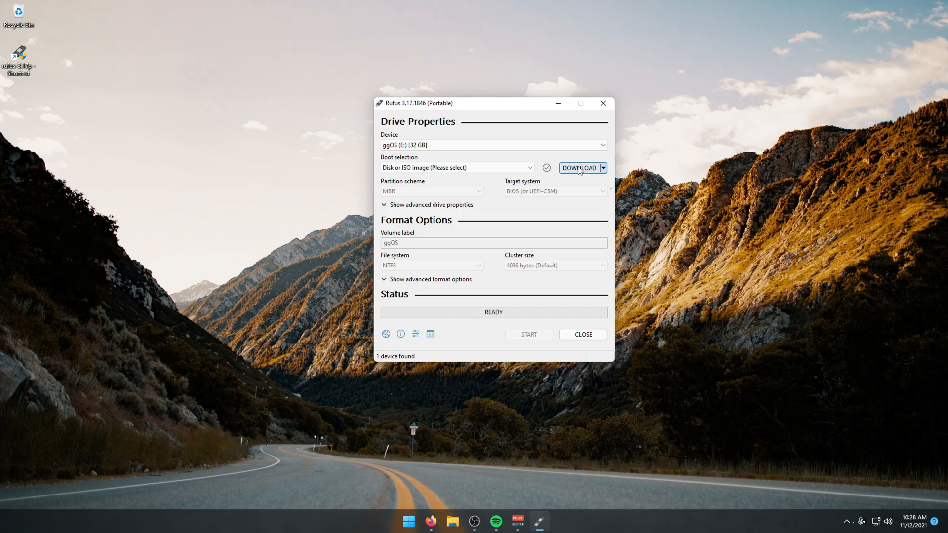
# - Choose Windows 11, release 21H2 in Rufus's image download options
pyautogui.click(579, 168)
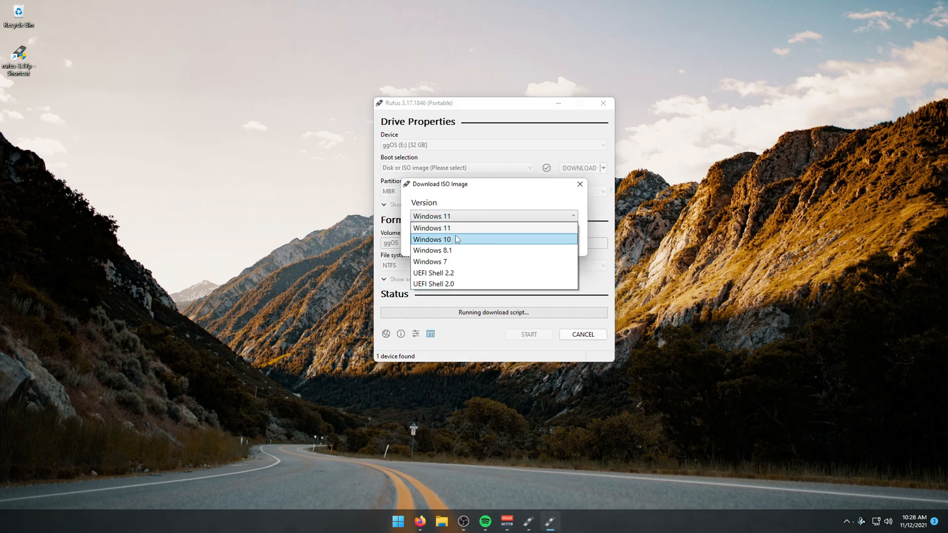
pyautogui.click(431, 228)
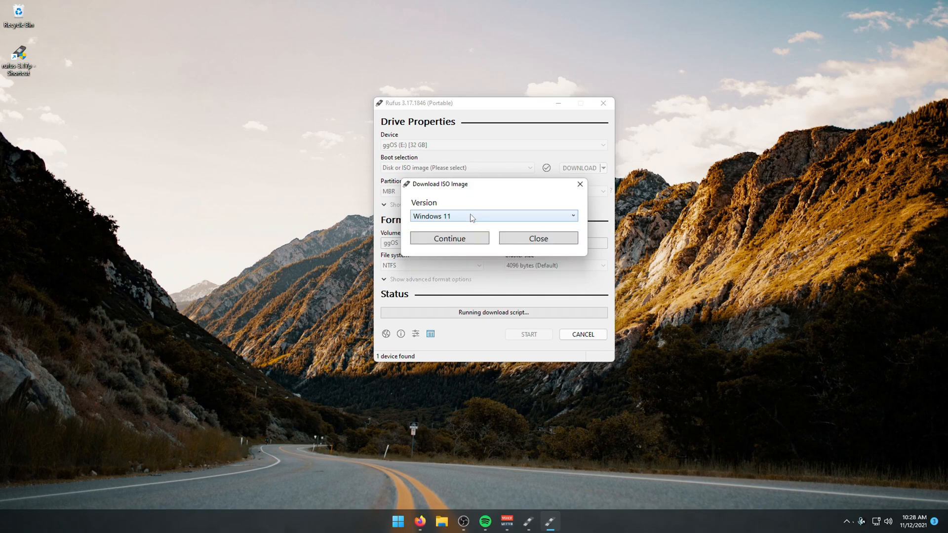
pyautogui.click(449, 238)
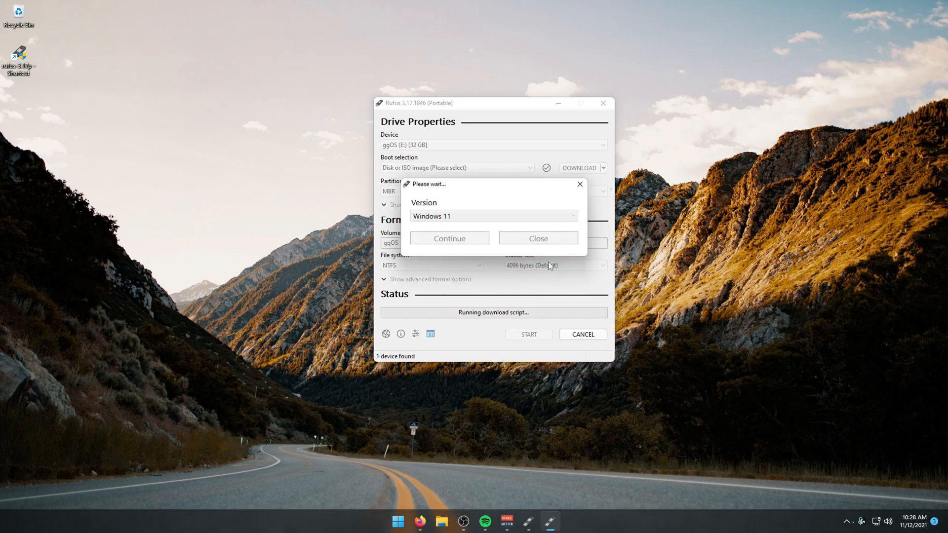
pyautogui.click(449, 238)
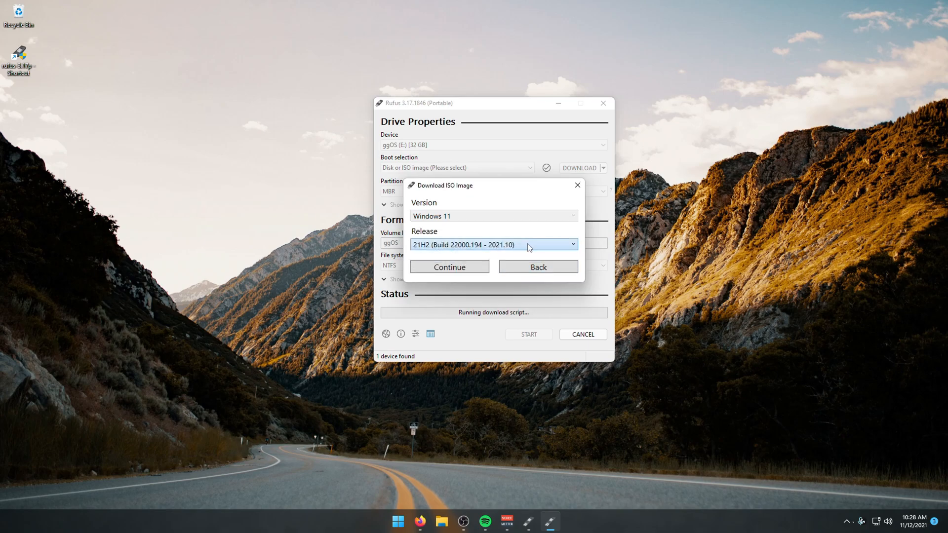
pyautogui.click(449, 266)
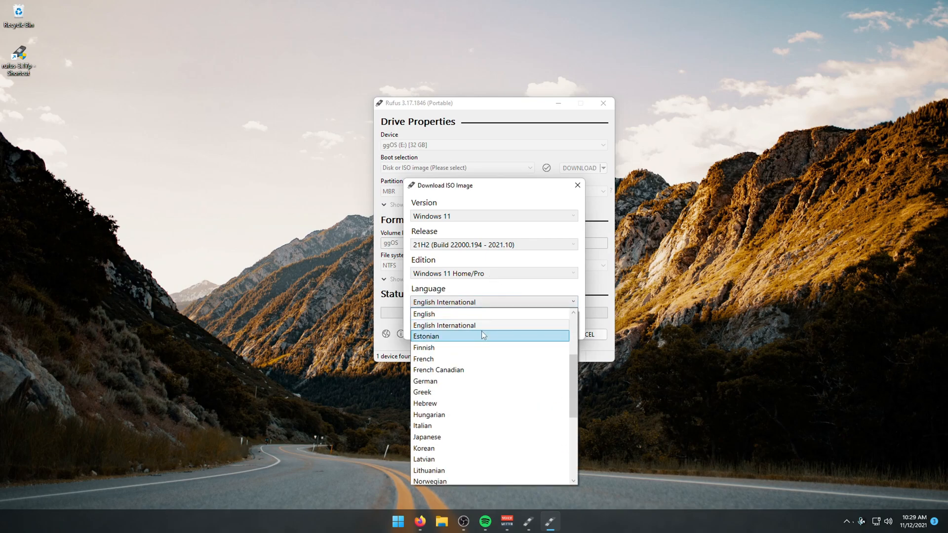
# - Pick English x64 and save the ISO as Win11_English_x64 in the Windows 10 ISOs folder
pyautogui.click(424, 314)
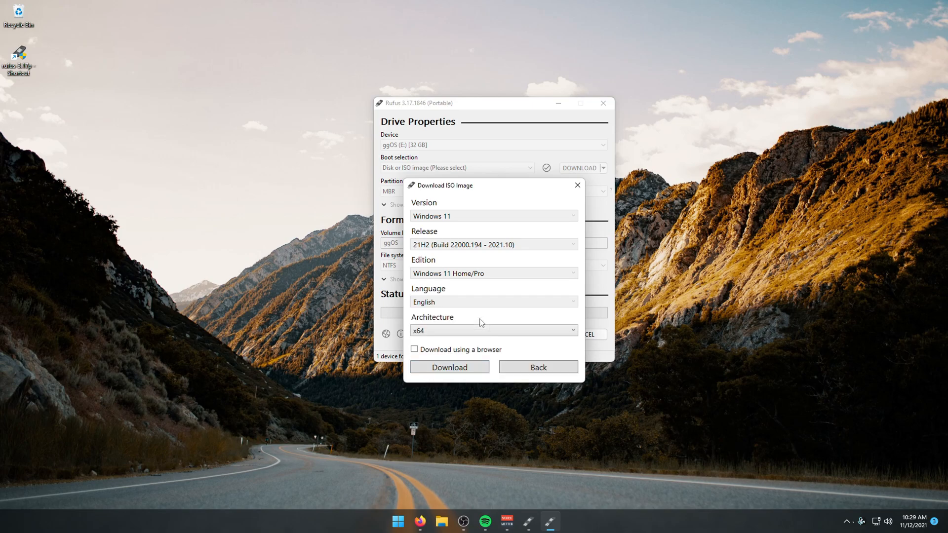
pyautogui.moveTo(473, 301)
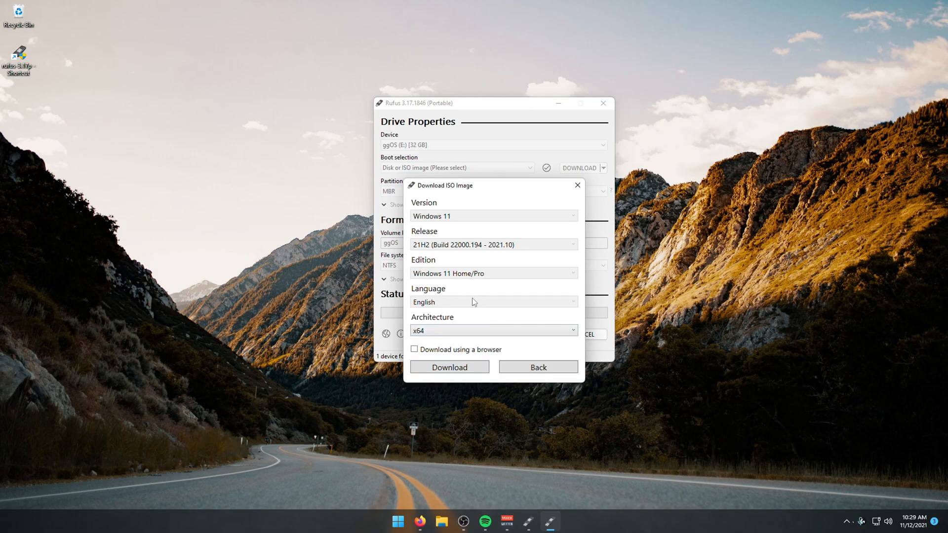
pyautogui.click(449, 366)
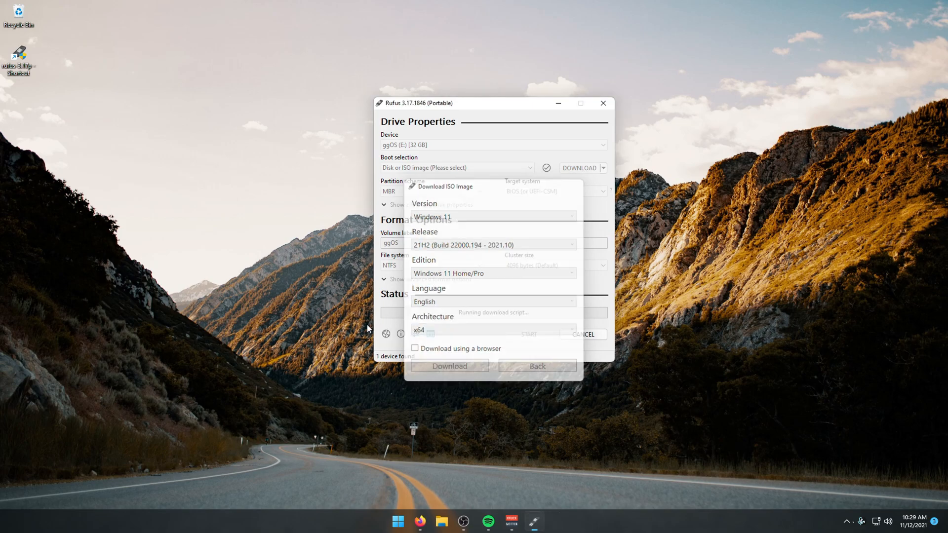
pyautogui.click(449, 365)
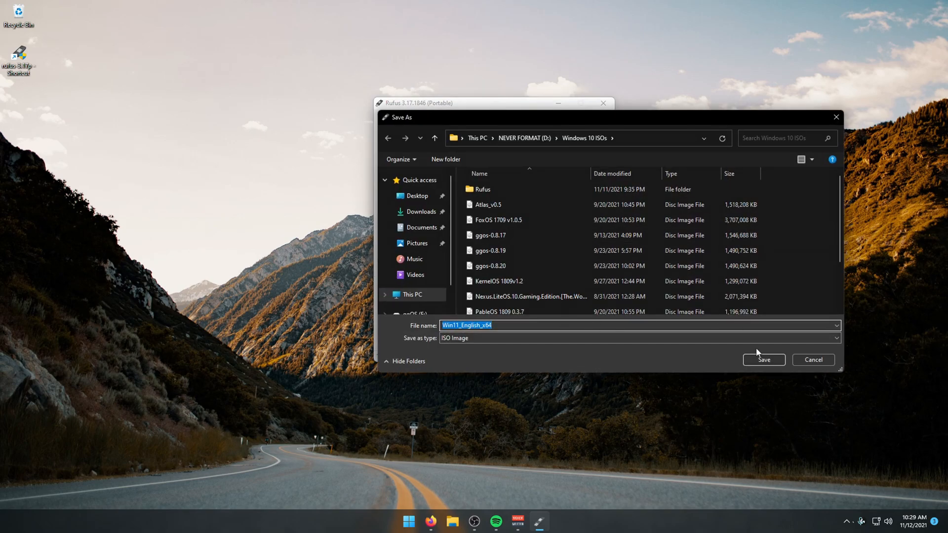
pyautogui.click(764, 359)
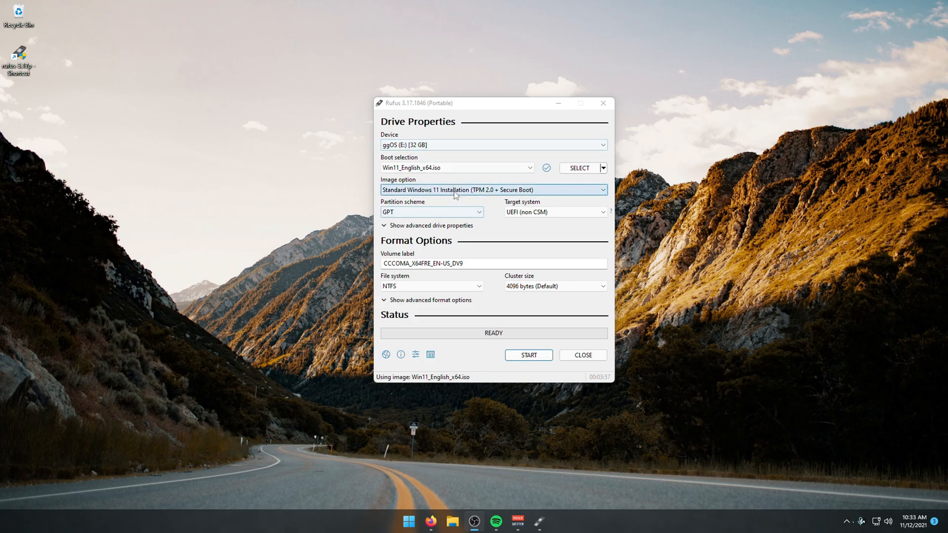
# - Choose 'Extended Windows 11 Installation (no TPM / no Secure Boot)' and MBR partition scheme
pyautogui.click(494, 189)
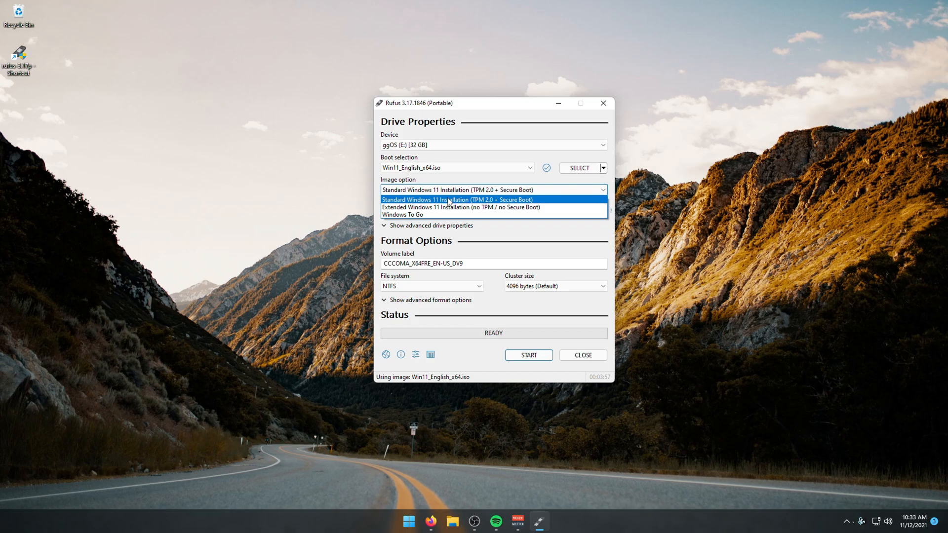
pyautogui.moveTo(469, 199)
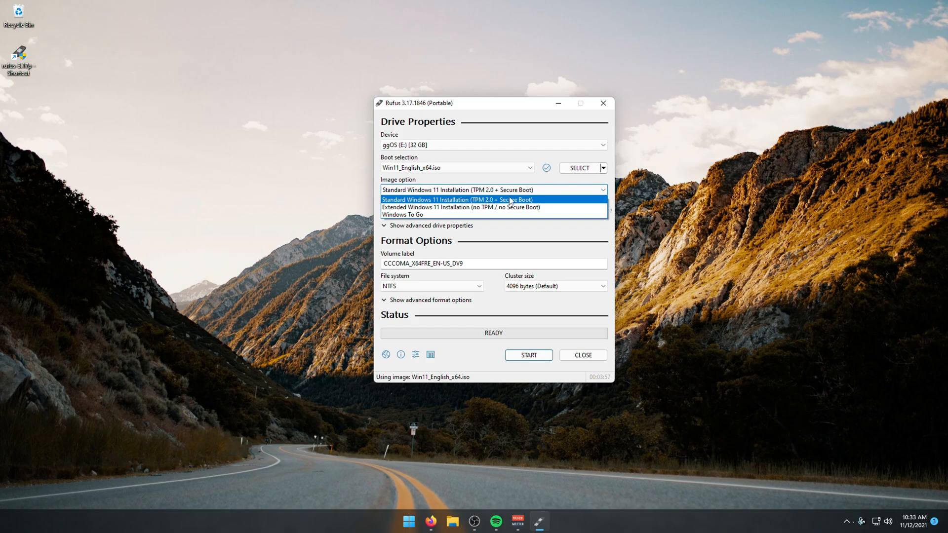
pyautogui.click(457, 207)
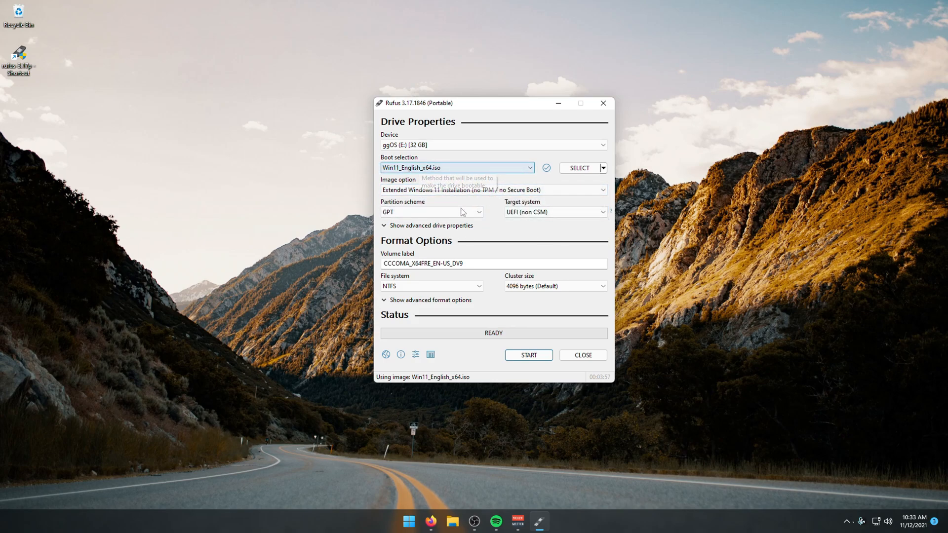
pyautogui.click(431, 211)
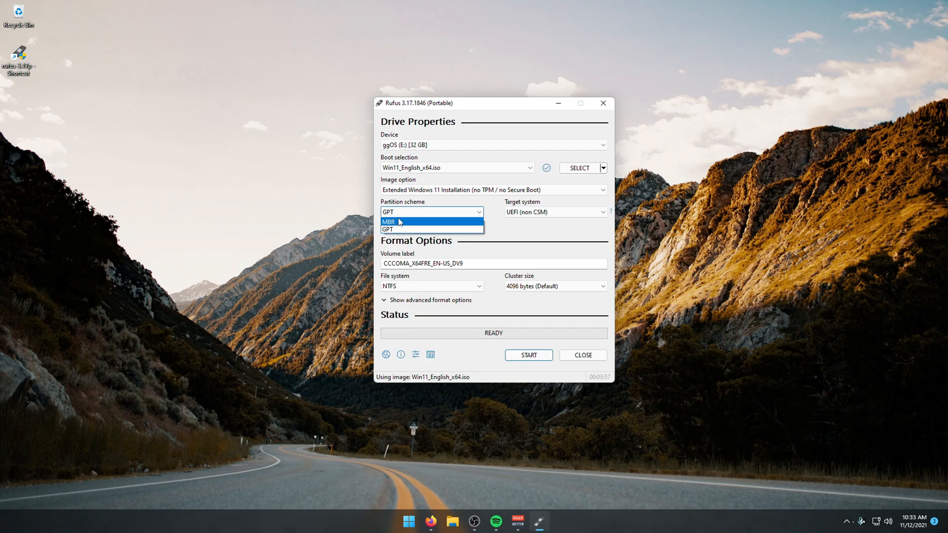
pyautogui.click(388, 222)
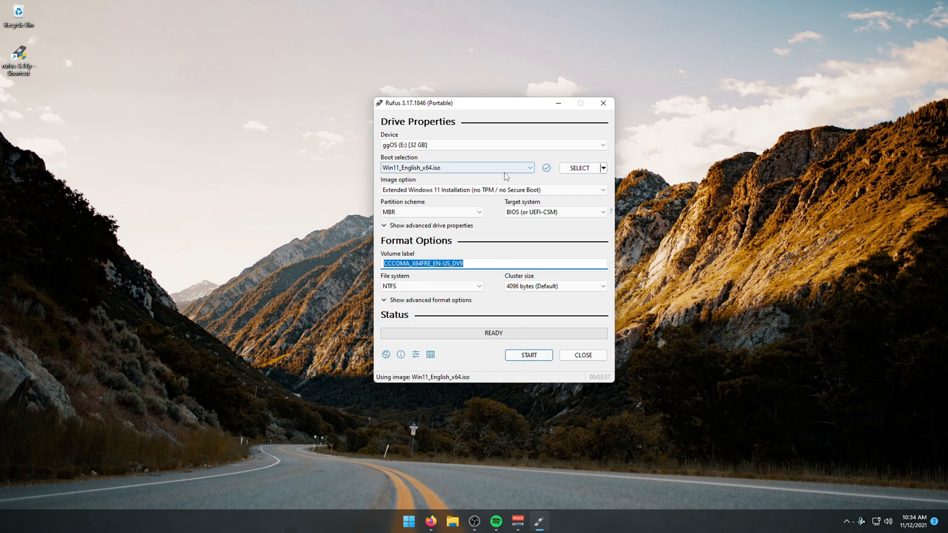
pyautogui.moveTo(503, 175)
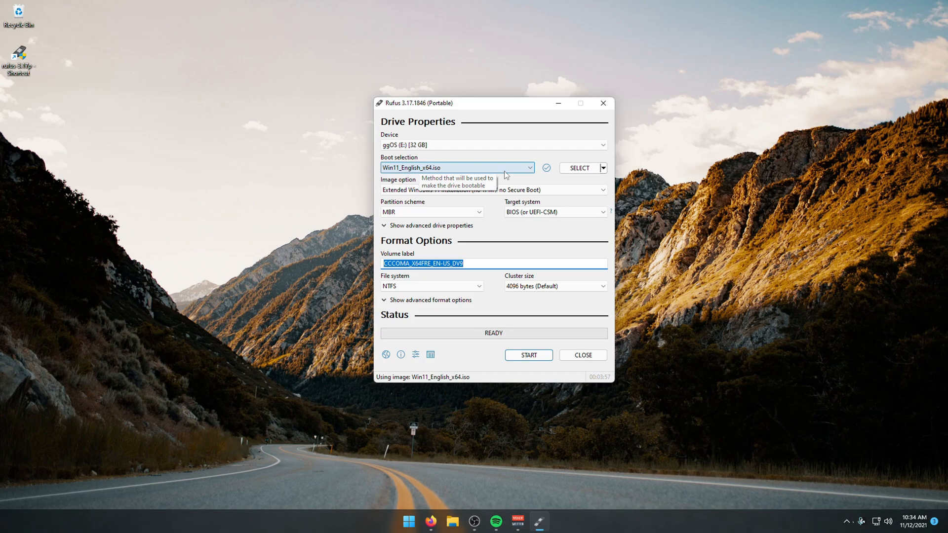
pyautogui.moveTo(505, 175)
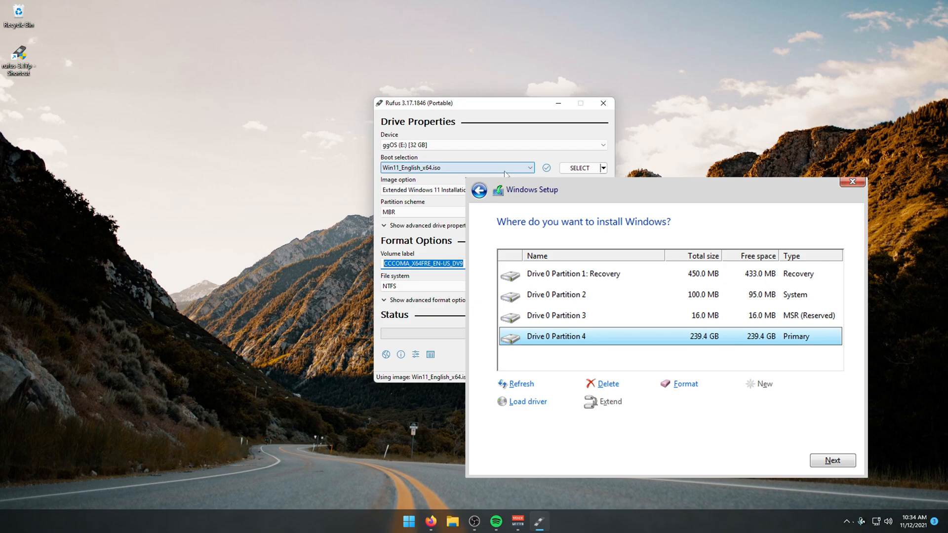
pyautogui.click(850, 183)
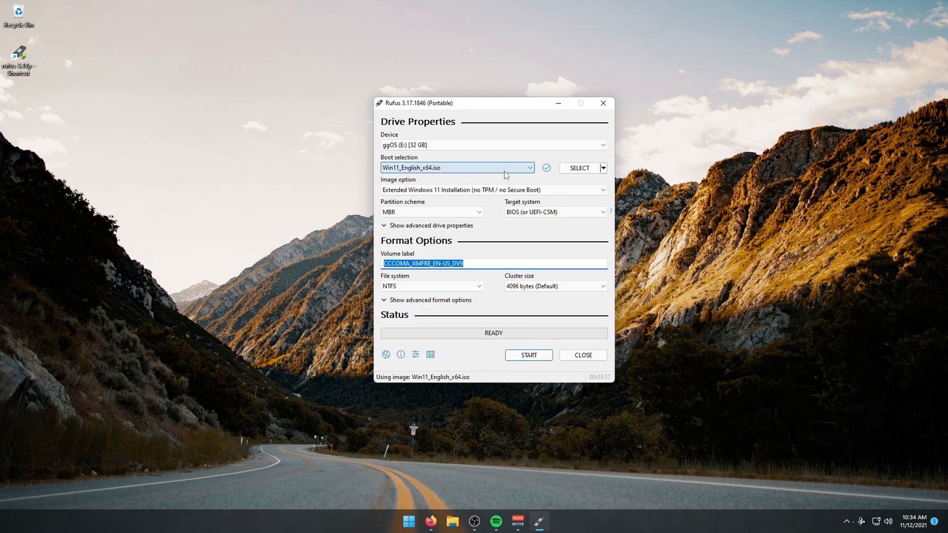